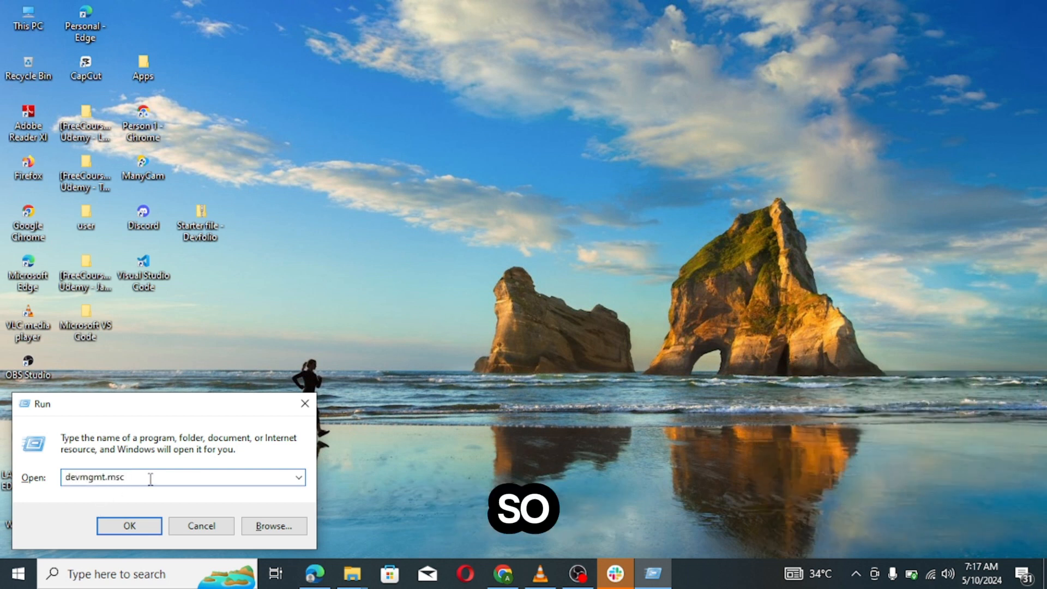
Enter the devmgmt.msc command in the Run dialog to launch Device Manager
type("devm")
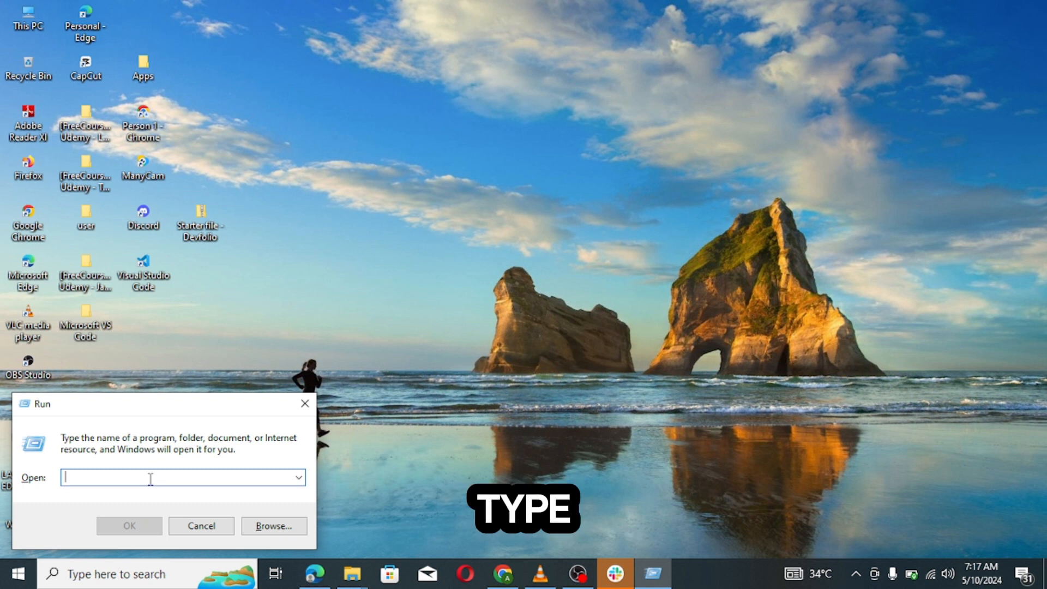
type("de")
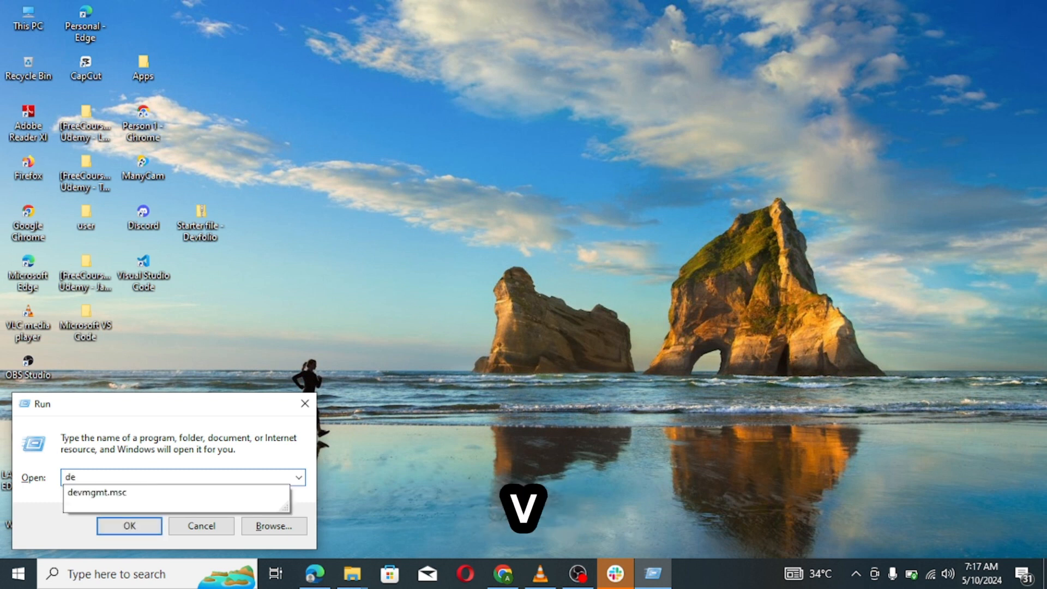
type("v")
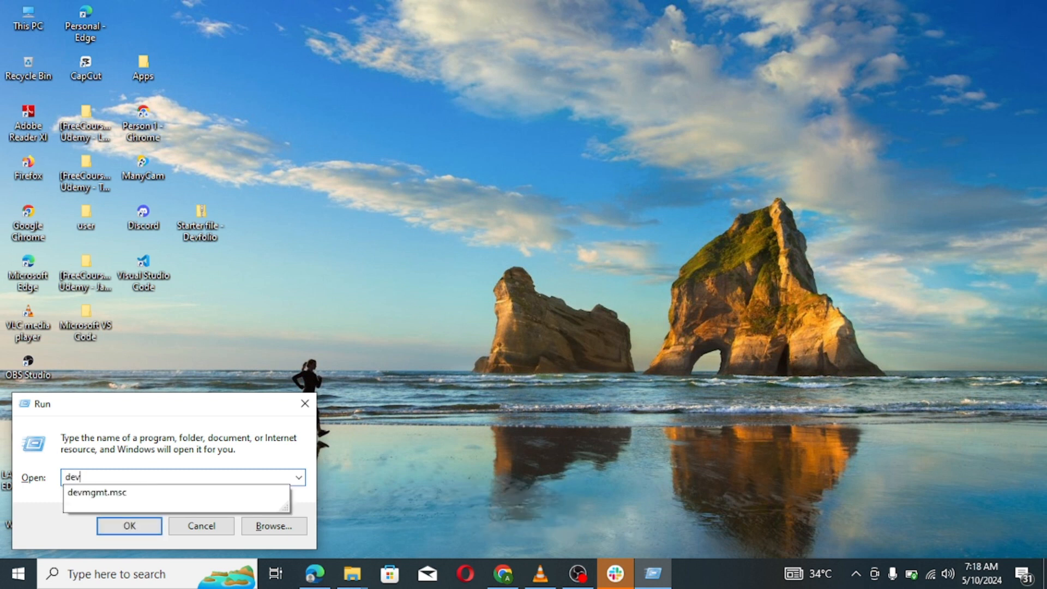
type("mg")
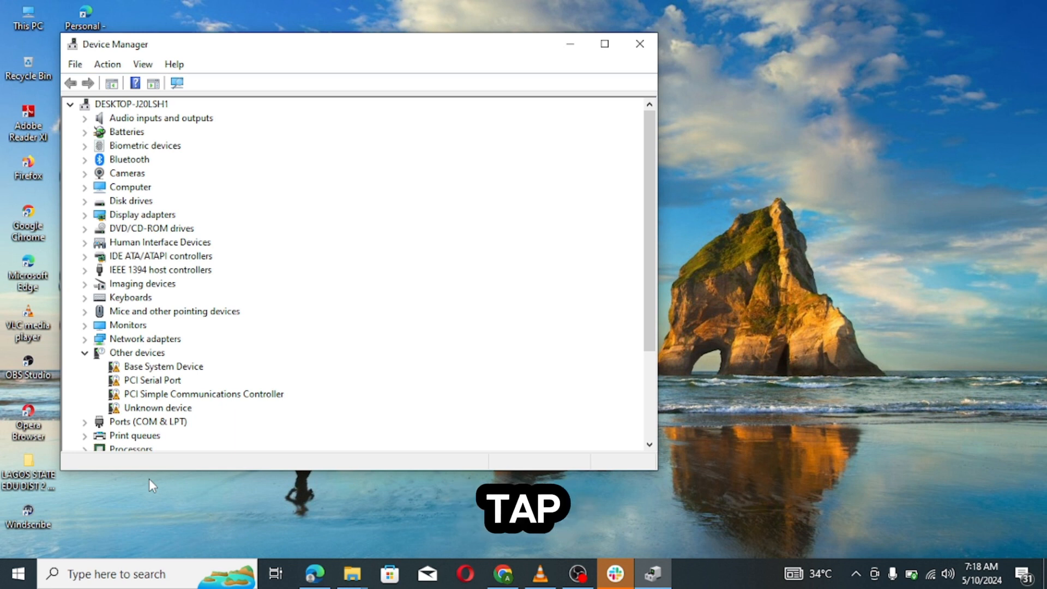
Move down the device tree past Batteries, Bluetooth and IDE controllers toward Mice and other pointing devices
key("Tab")
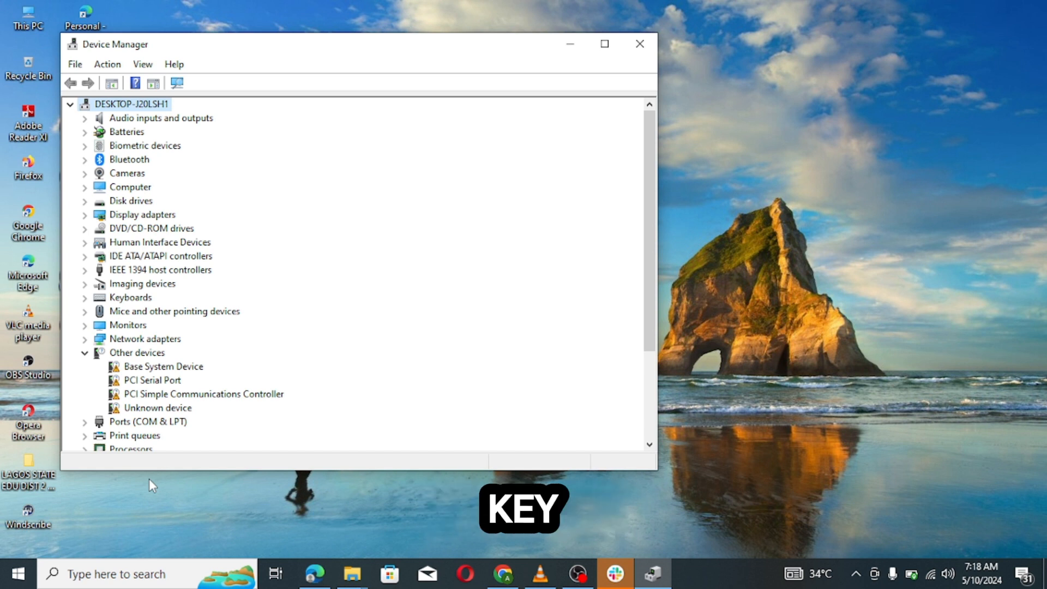
left_click(126, 132)
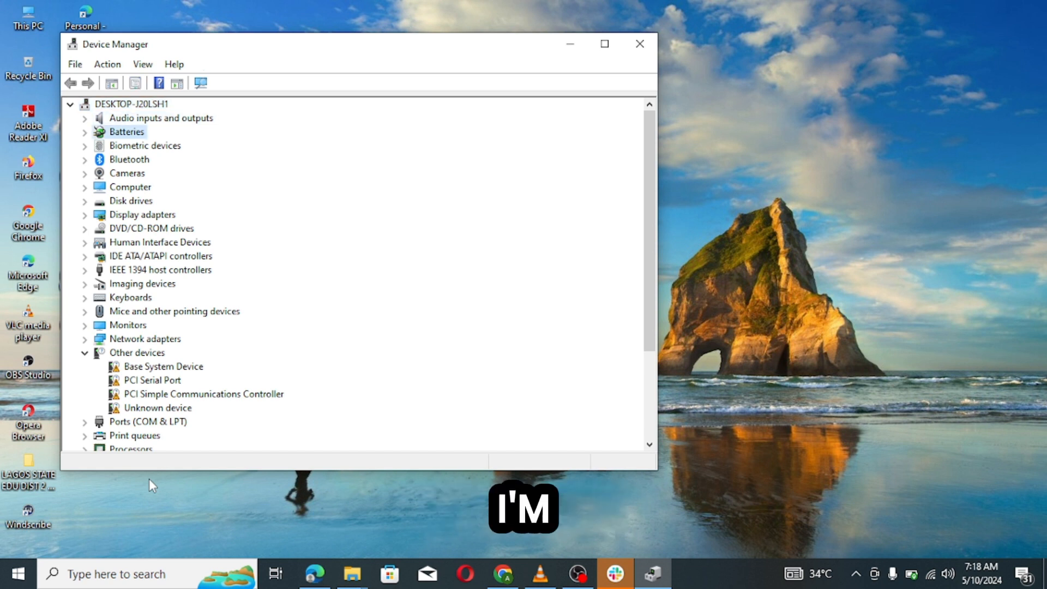
left_click(129, 159)
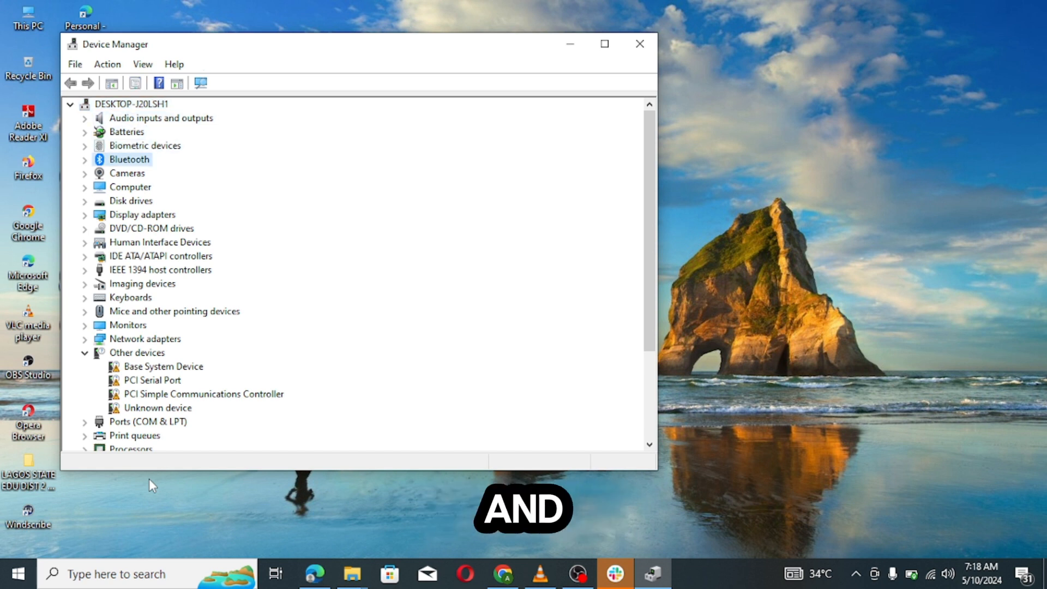
left_click(160, 255)
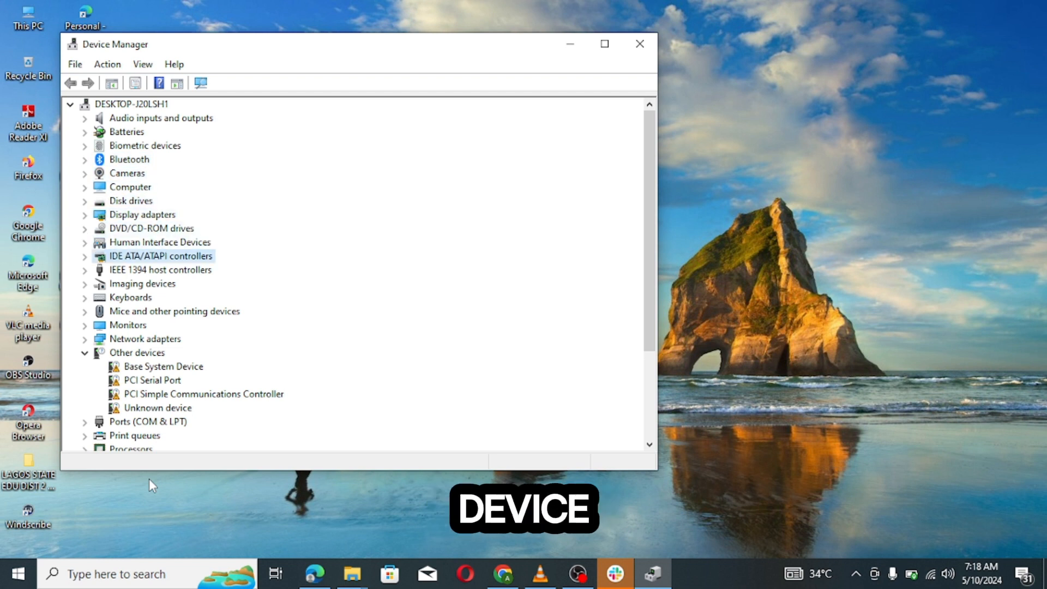
left_click(175, 311)
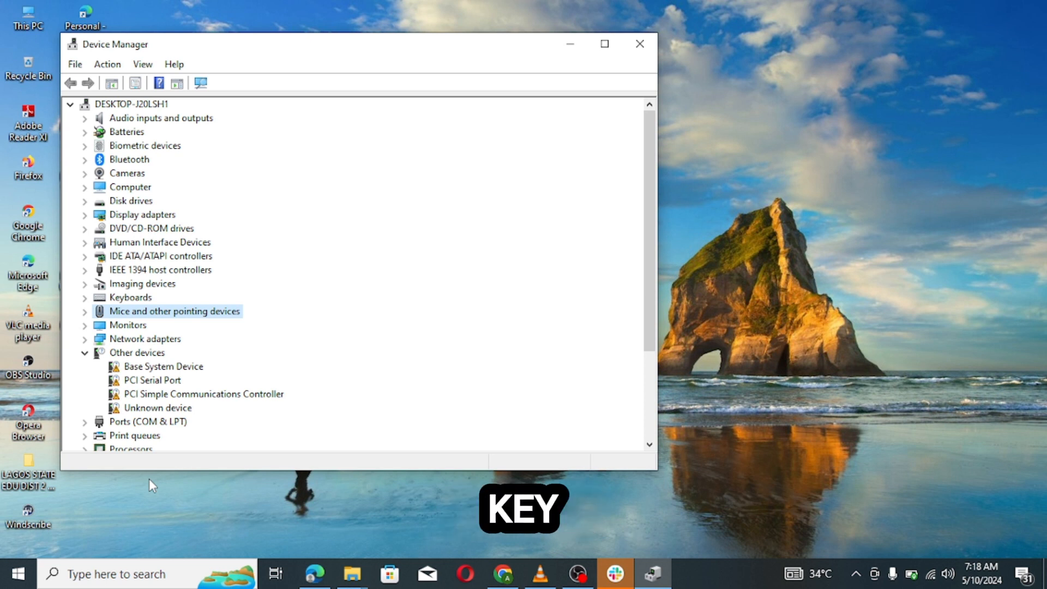
Expand Mice and other pointing devices and select Synaptics PS/2 Port TouchPad
left_click(84, 311)
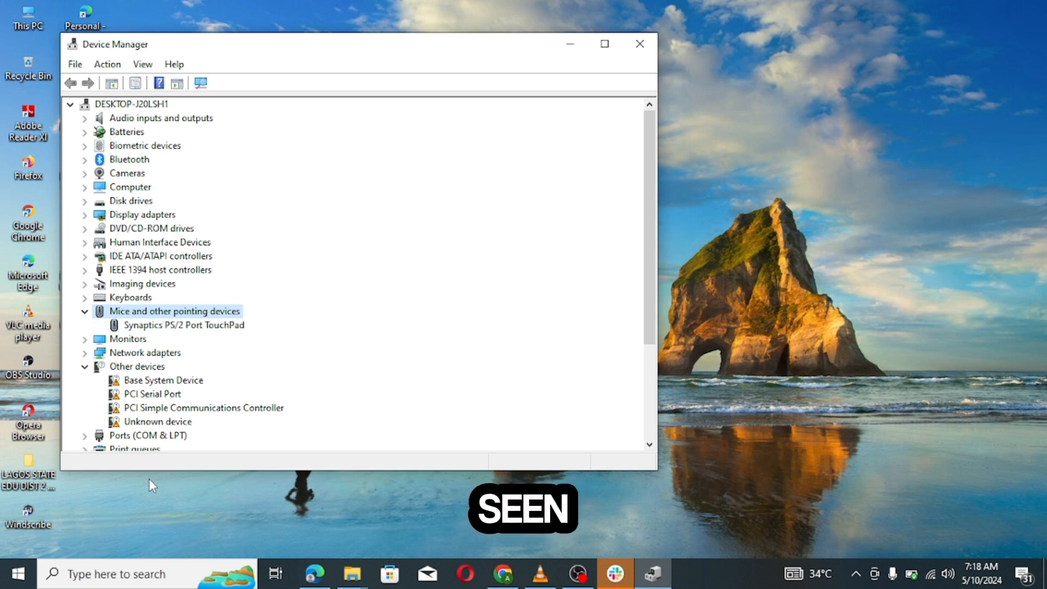
left_click(183, 325)
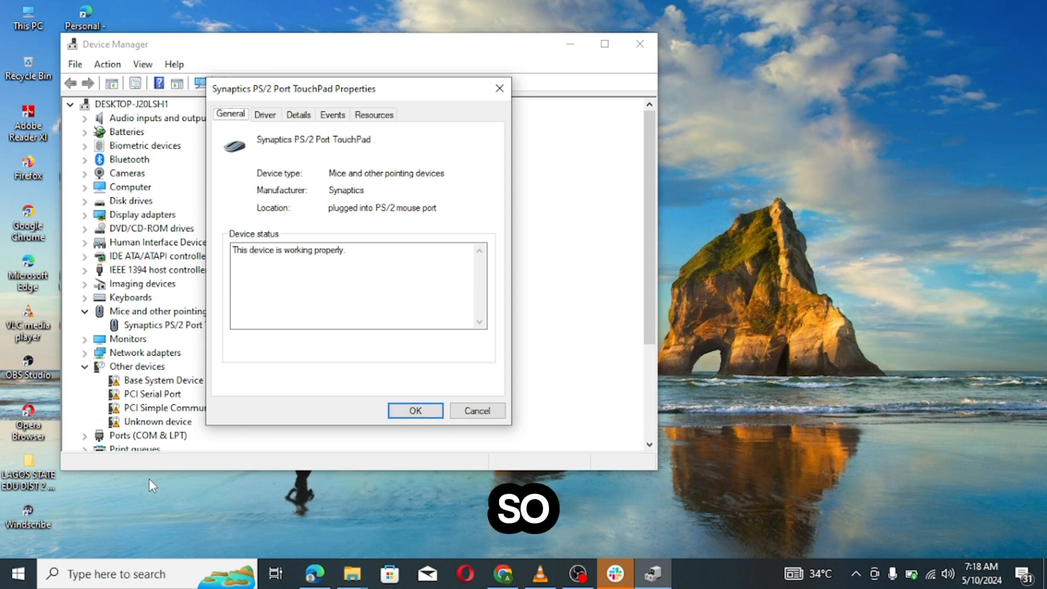
Show the TouchPad's Driver tab — Synaptics, 5/9/2019, version 19.0.19.70 — with focus on Driver Details
left_click(264, 115)
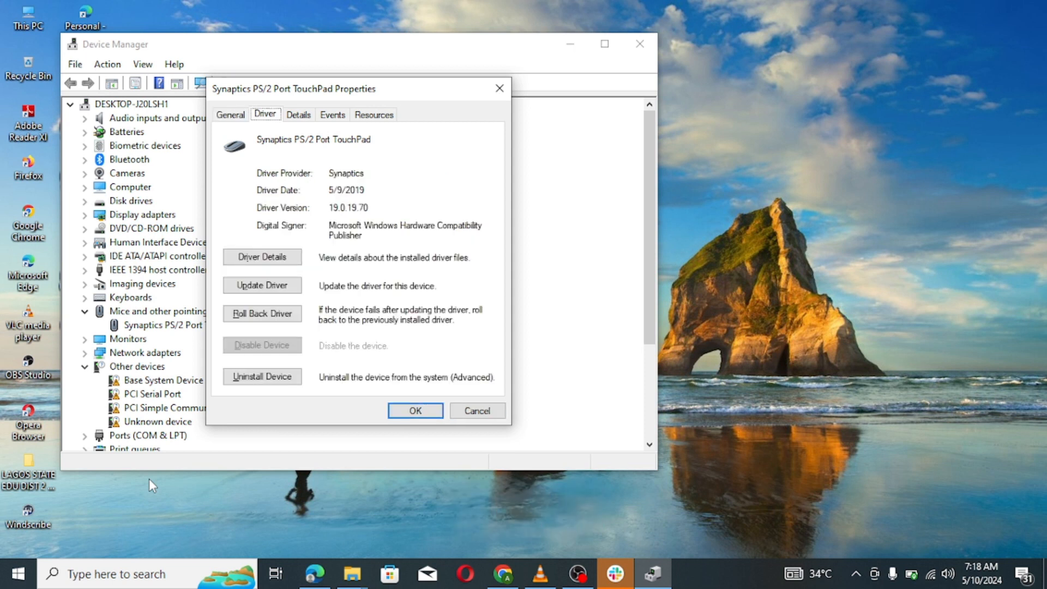
left_click(231, 114)
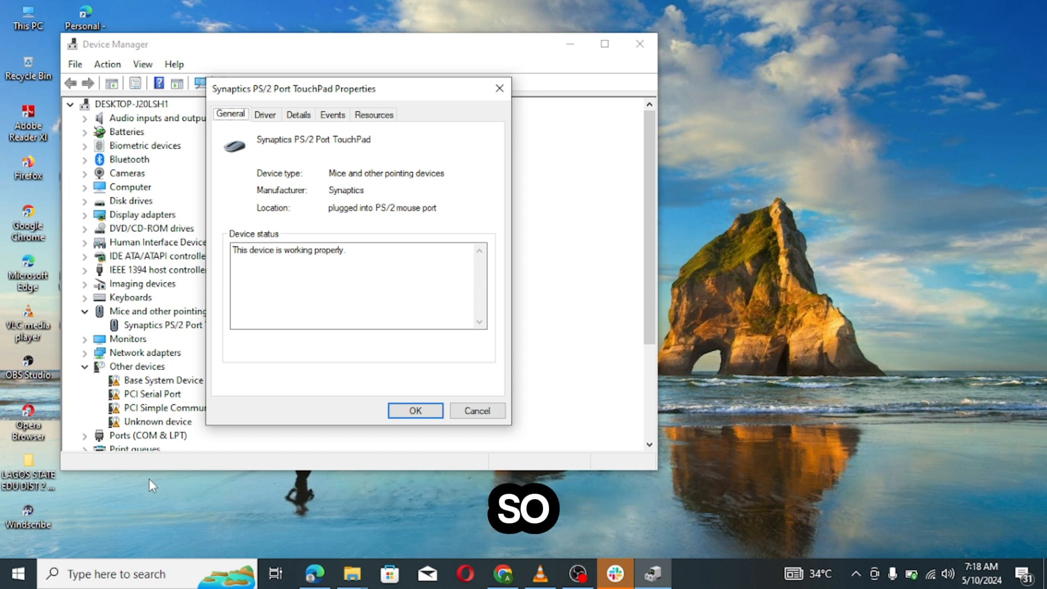
left_click(264, 115)
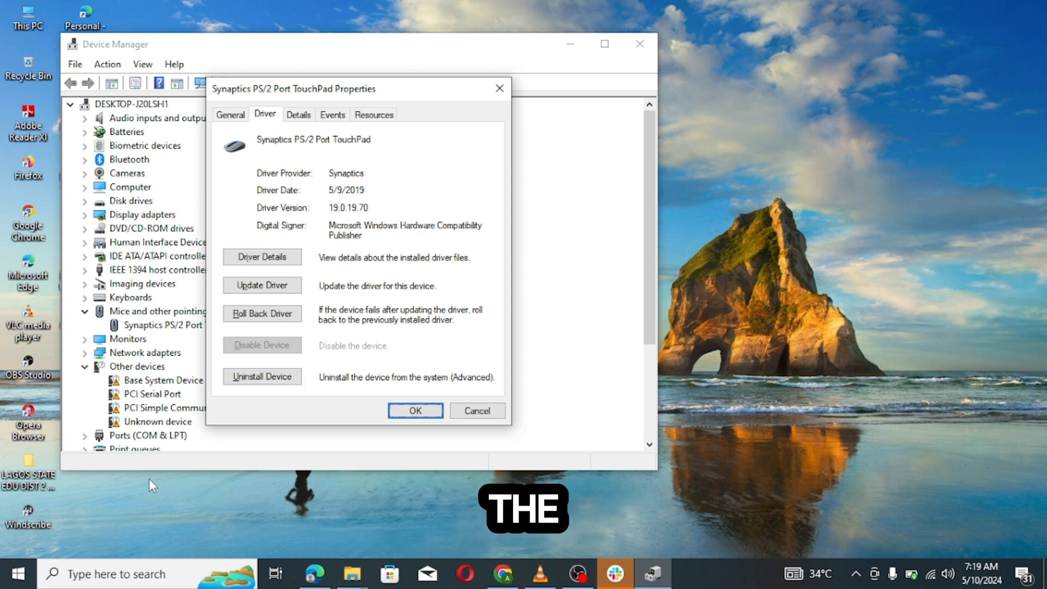
left_click(262, 258)
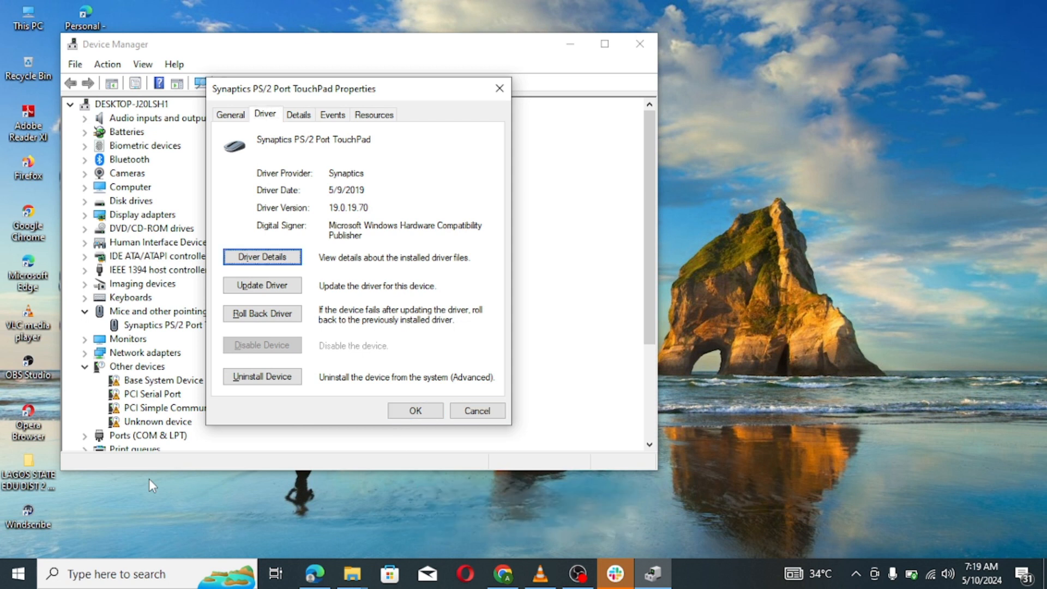